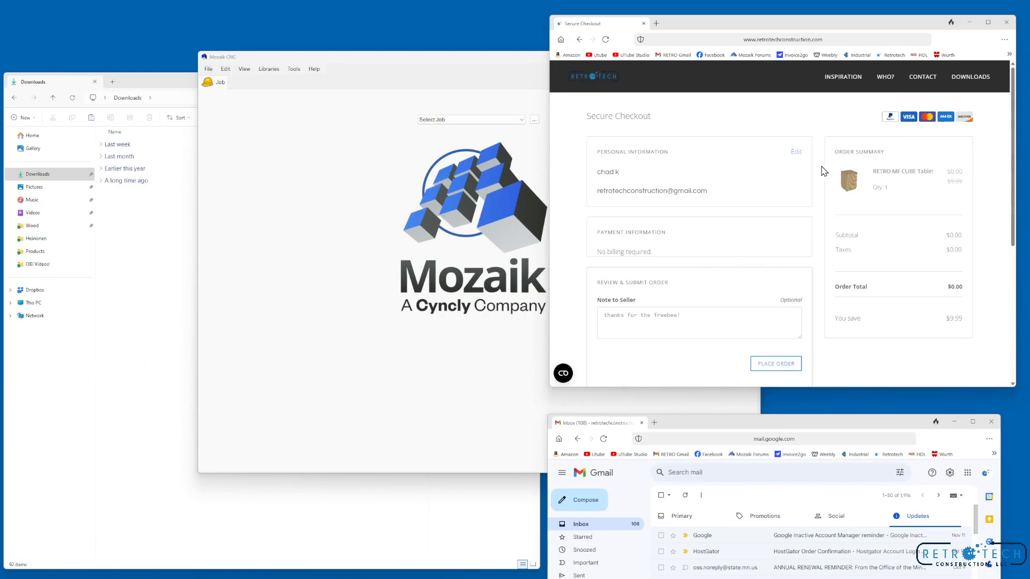
mouse_move(781, 276)
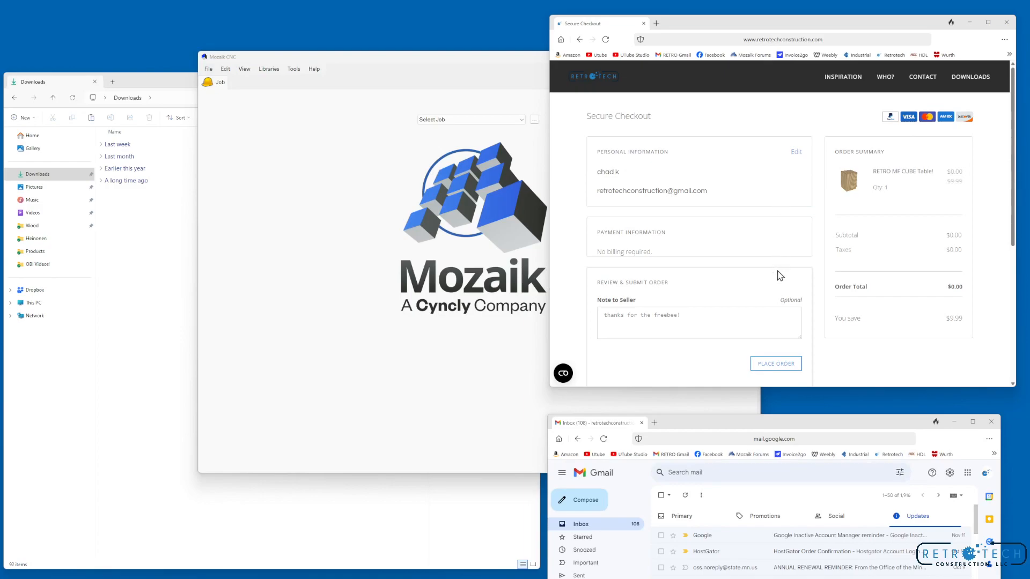
mouse_move(870, 183)
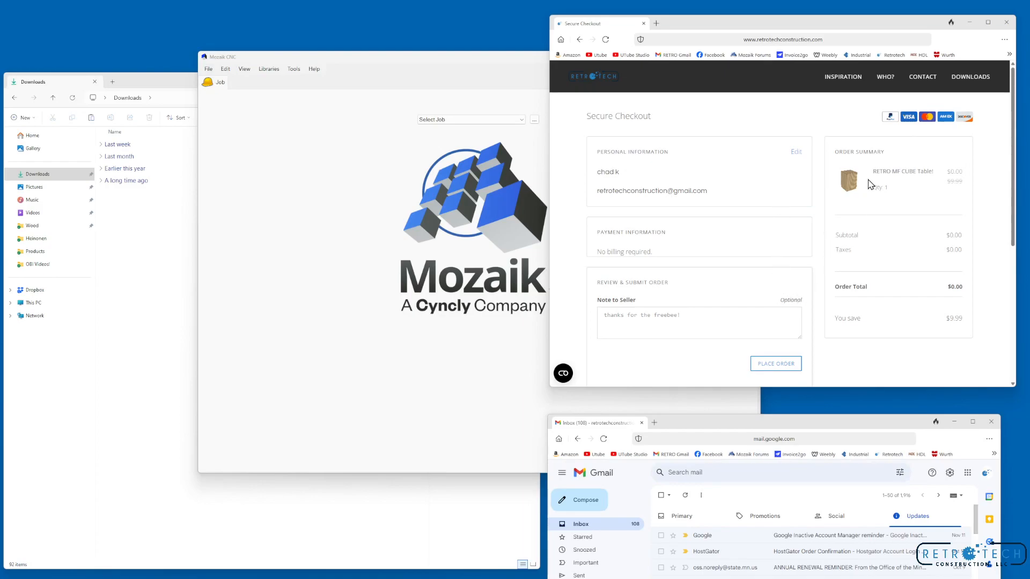
mouse_move(683, 329)
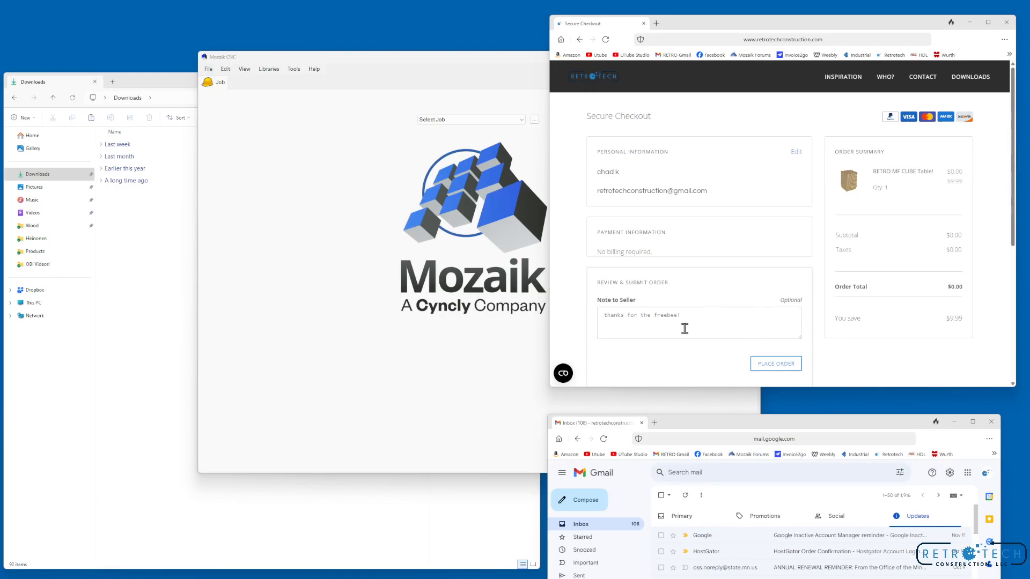
mouse_move(697, 199)
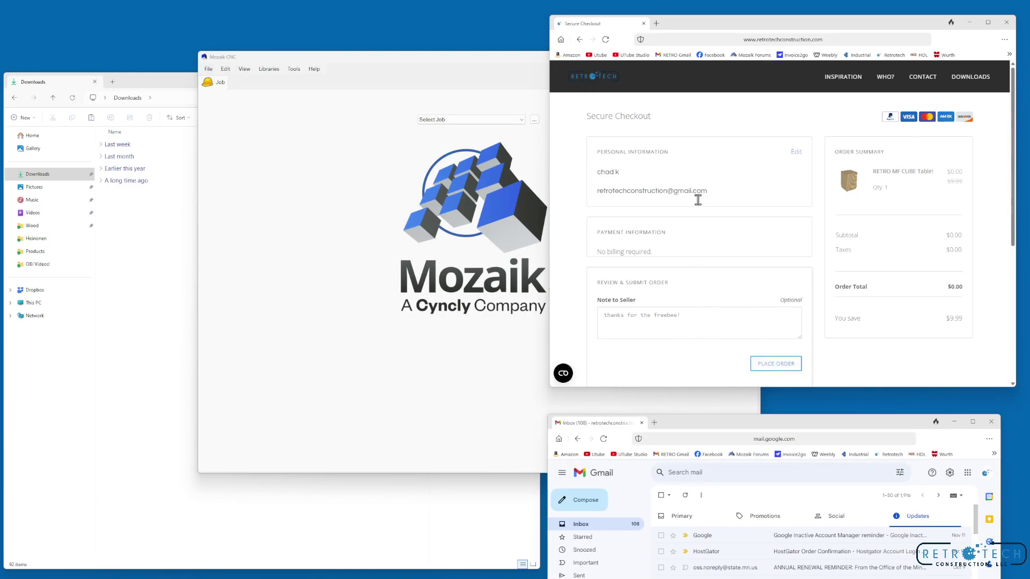
mouse_move(776, 364)
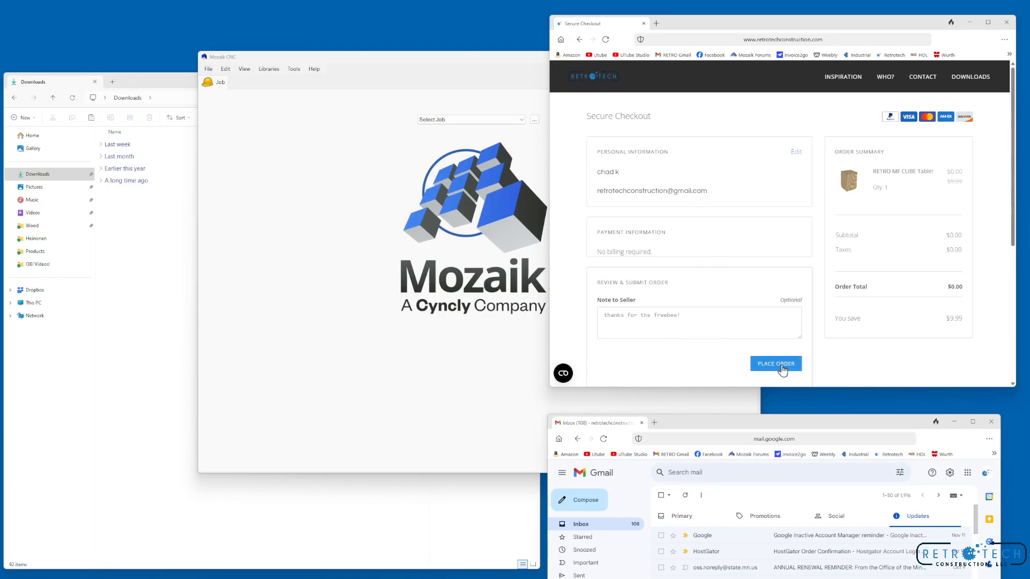
Submit the free RETRO MF CUBE Table order from the Secure Checkout page.
click(775, 364)
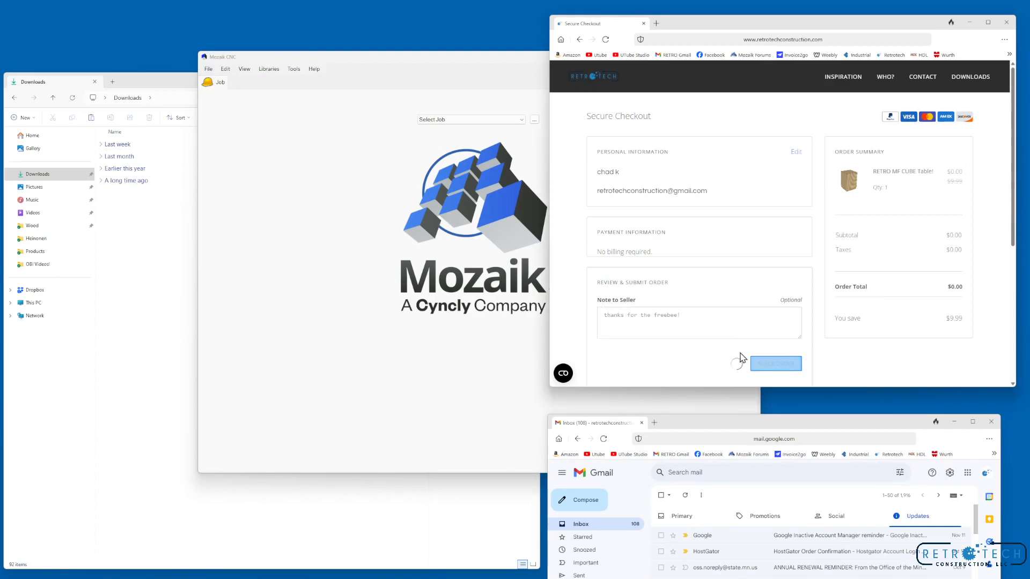
click(776, 364)
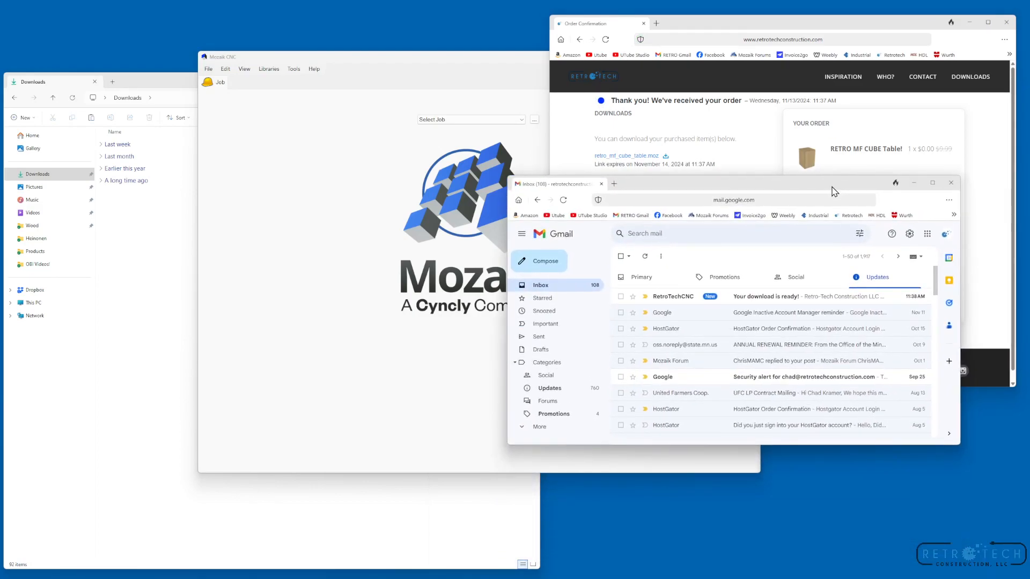
mouse_move(759, 299)
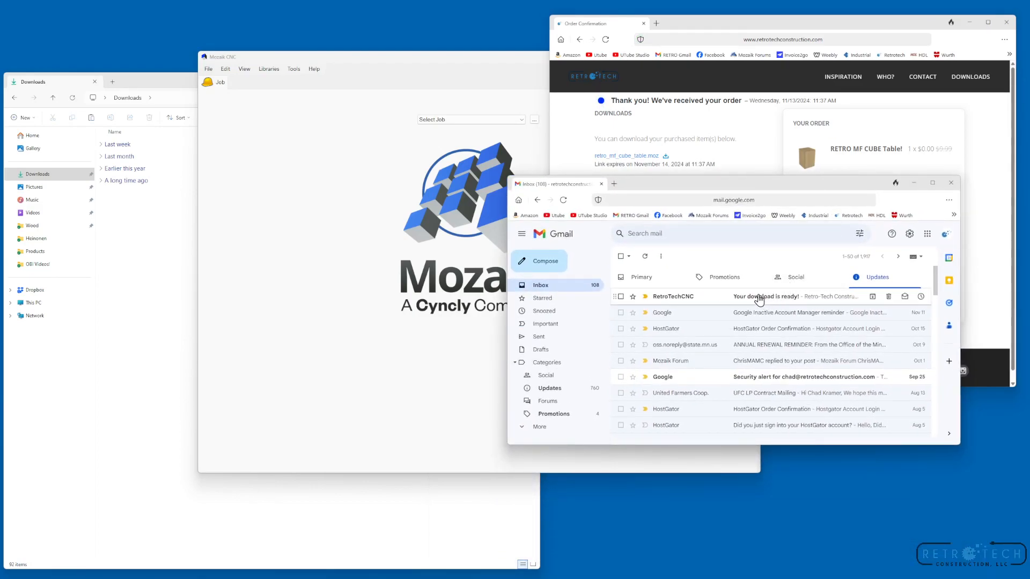
Read the 'Your download is ready!' email and reveal retro_mf_cube_table.moz in the Downloads folder.
click(765, 297)
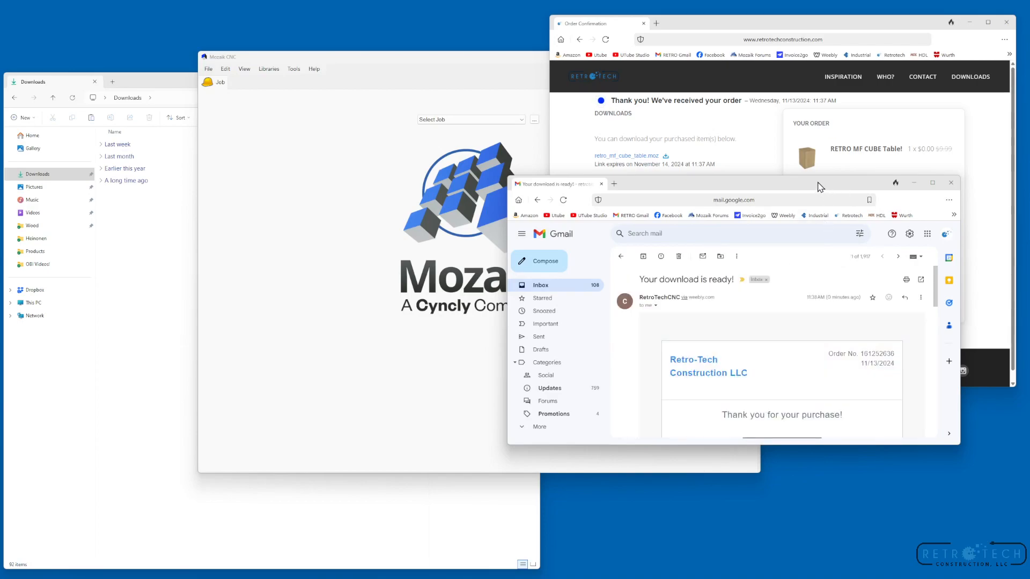
drag(703, 184, 621, 141)
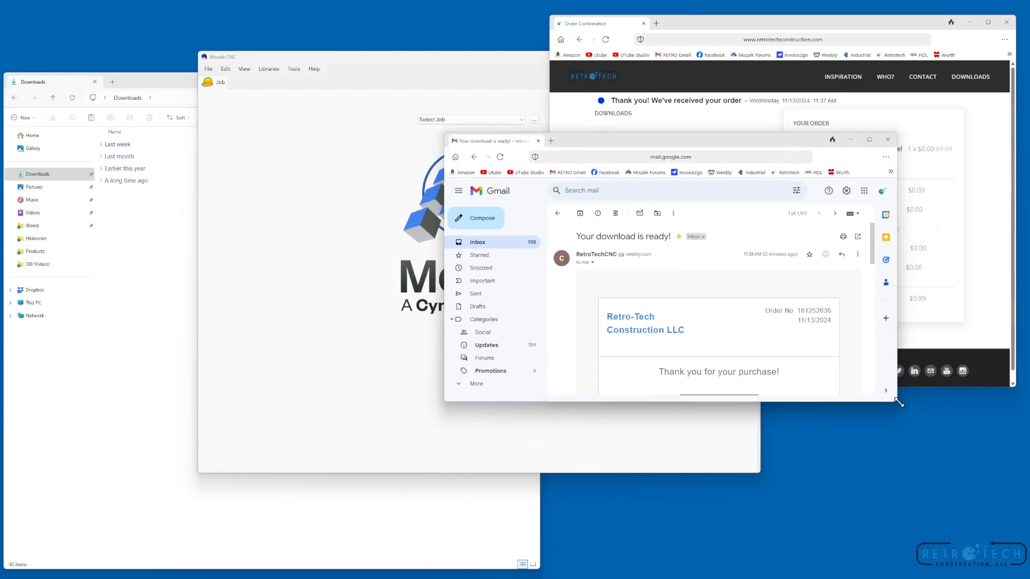
scroll(down, 3)
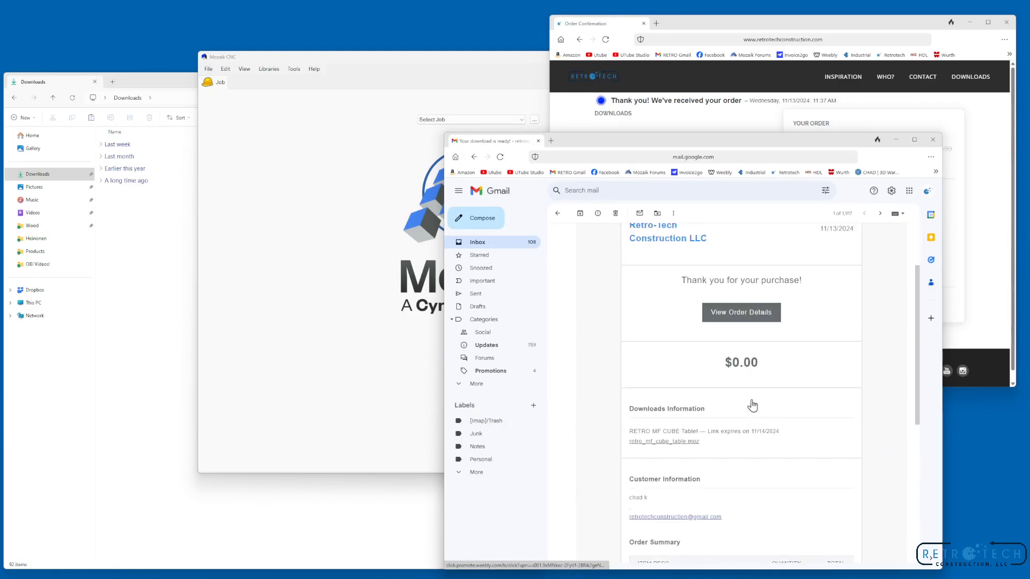
scroll(down, 3)
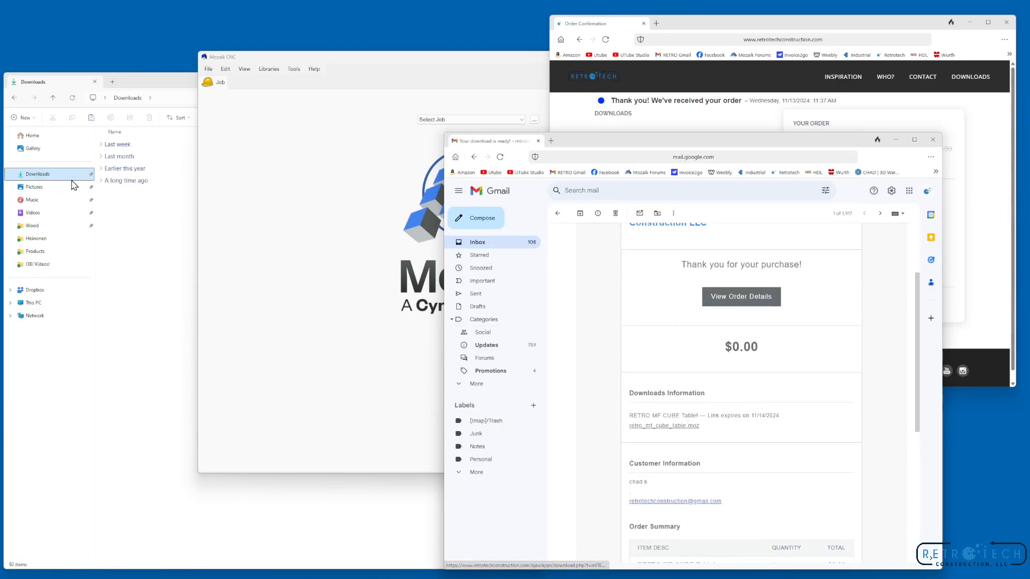
click(663, 426)
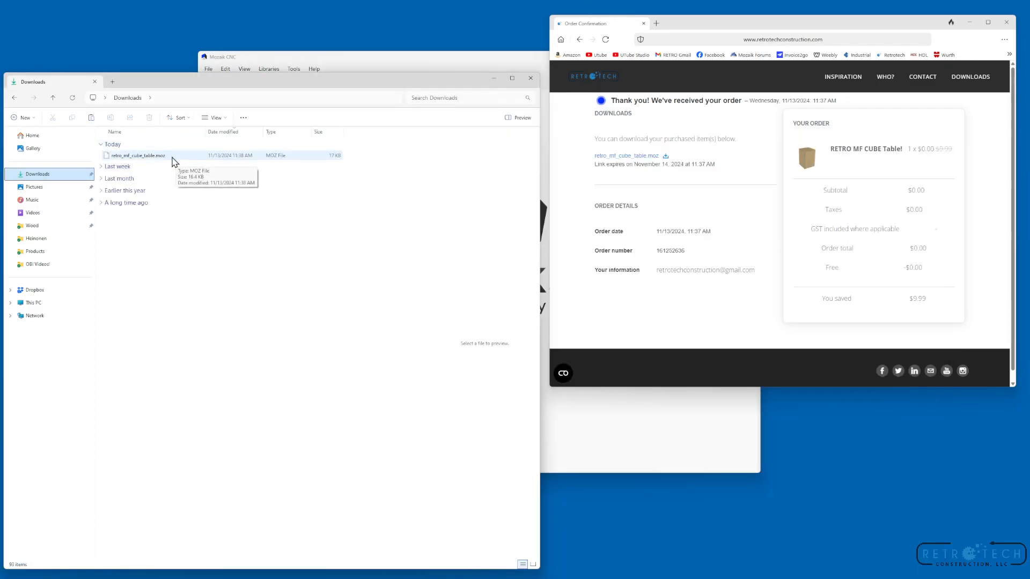
Rename retro_mf_cube_table.moz with a TEST prefix.
click(138, 155)
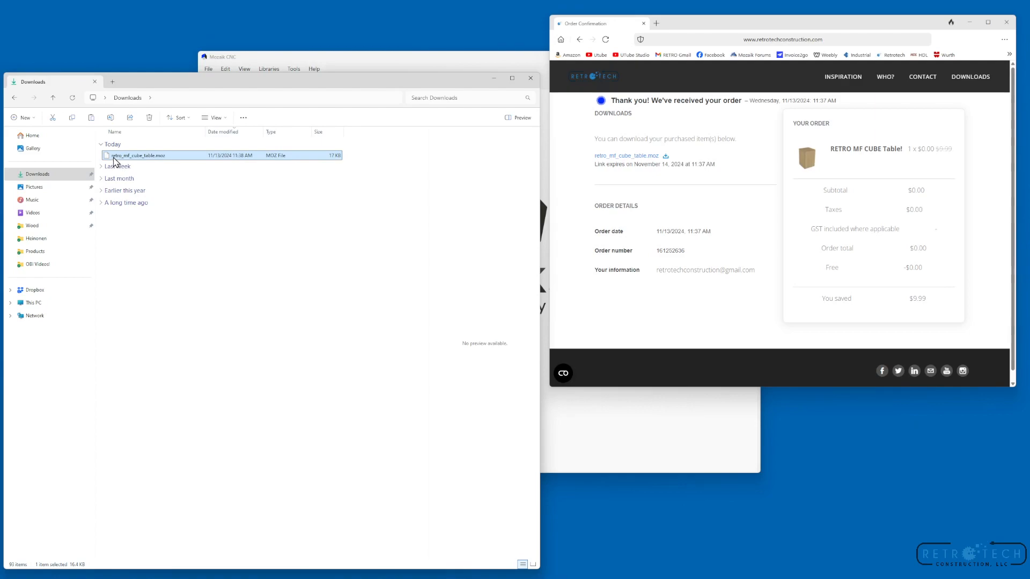
text(TEST)
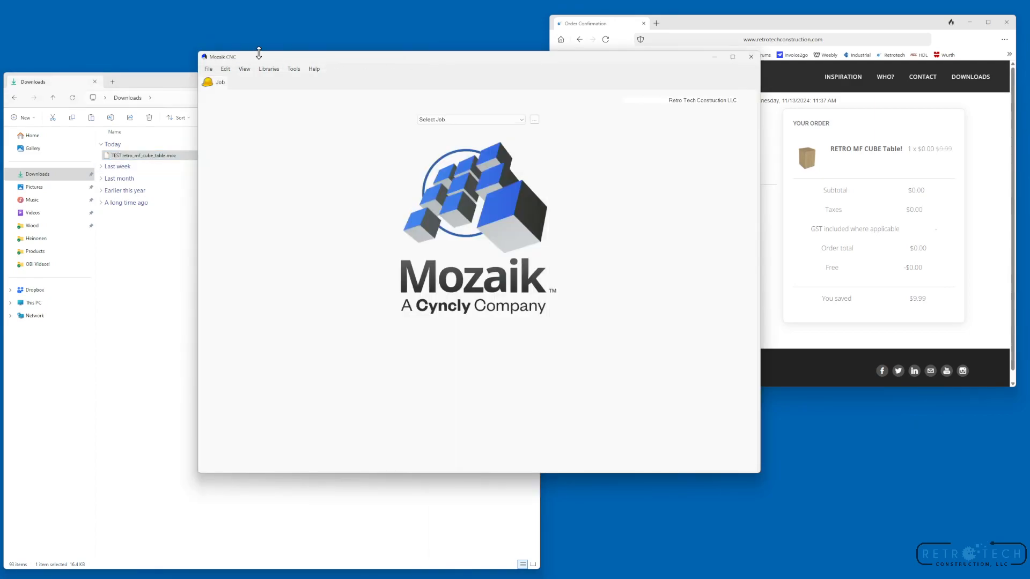
click(208, 68)
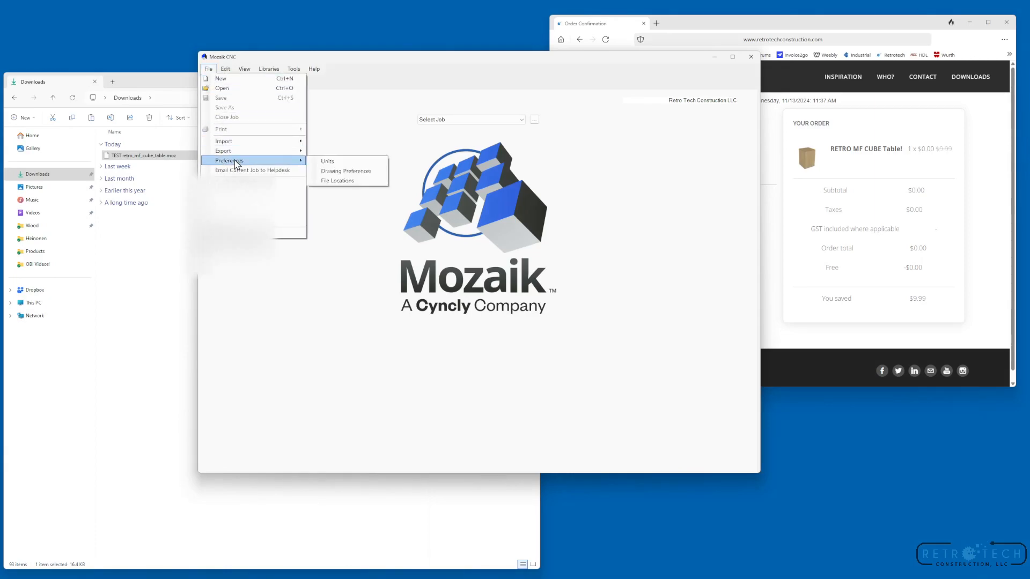
click(338, 180)
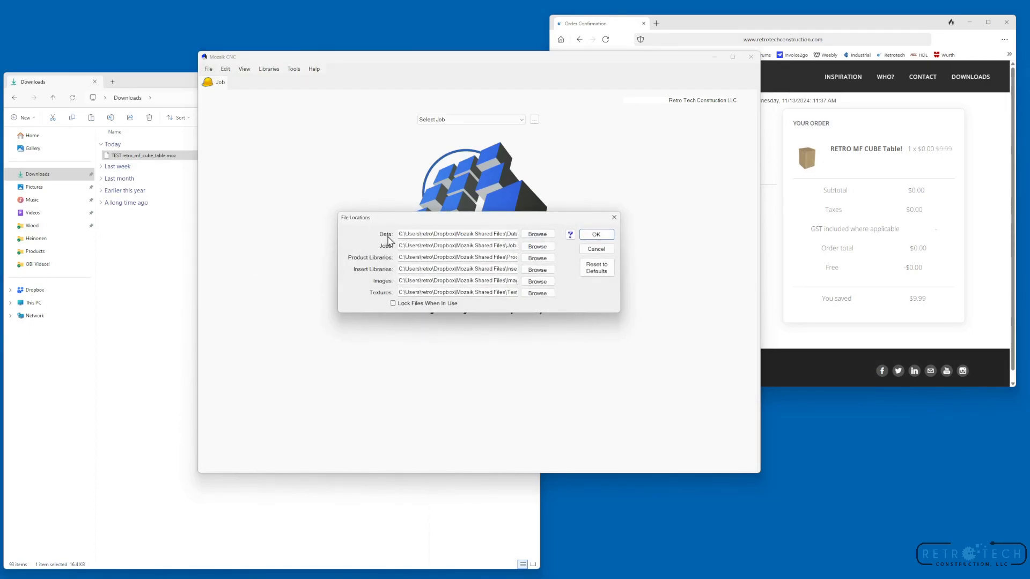
mouse_move(461, 247)
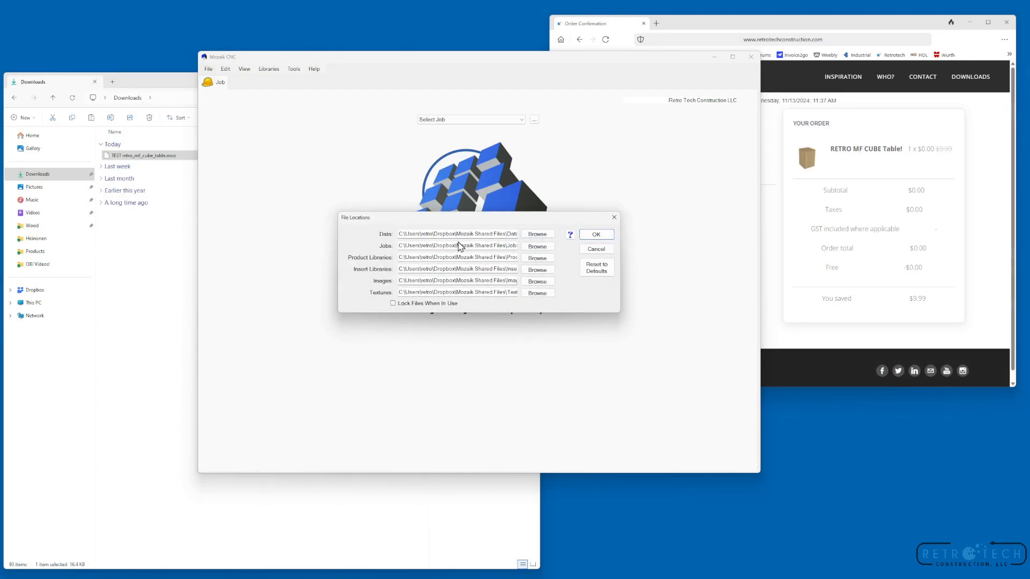
mouse_move(428, 244)
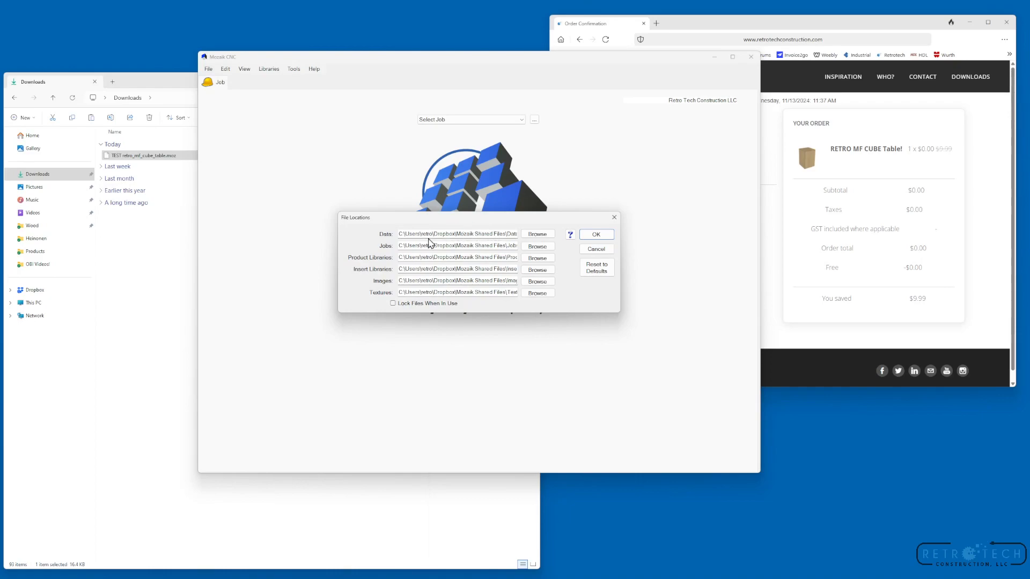
click(596, 248)
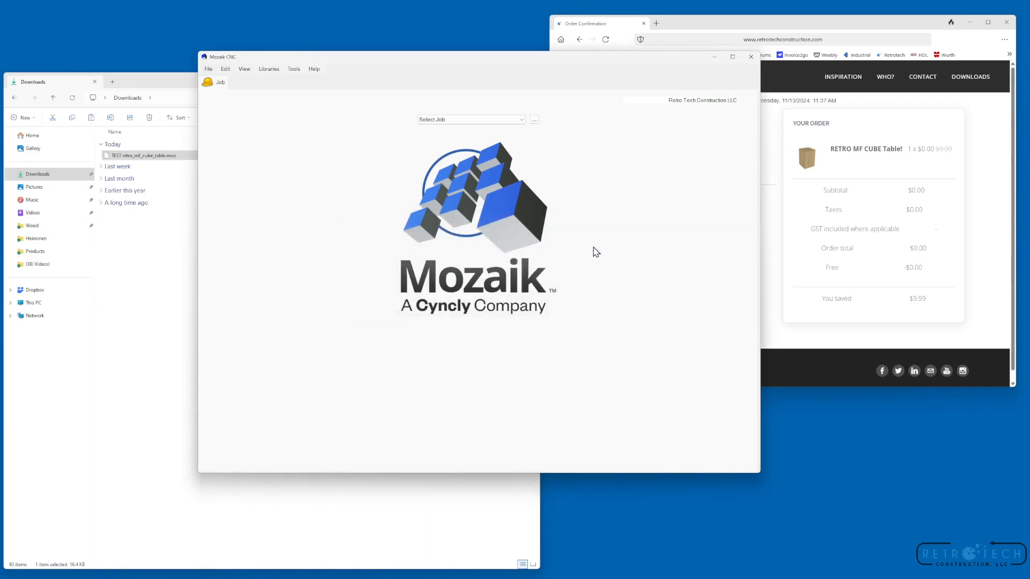
Navigate from the renamed file through Dropbox and Mozaik Shared Files into Product Libraries.
right_click(135, 155)
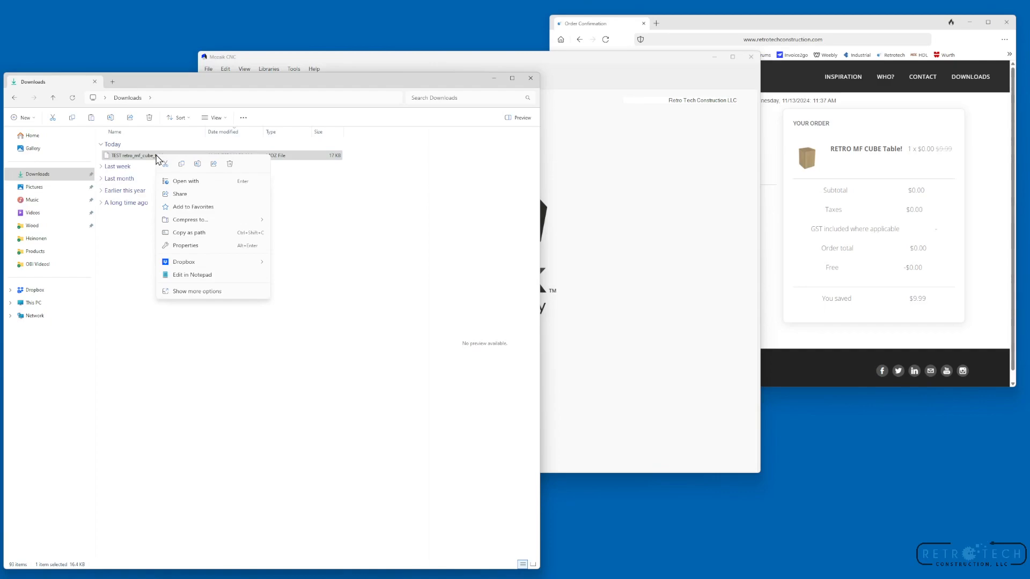
mouse_move(182, 163)
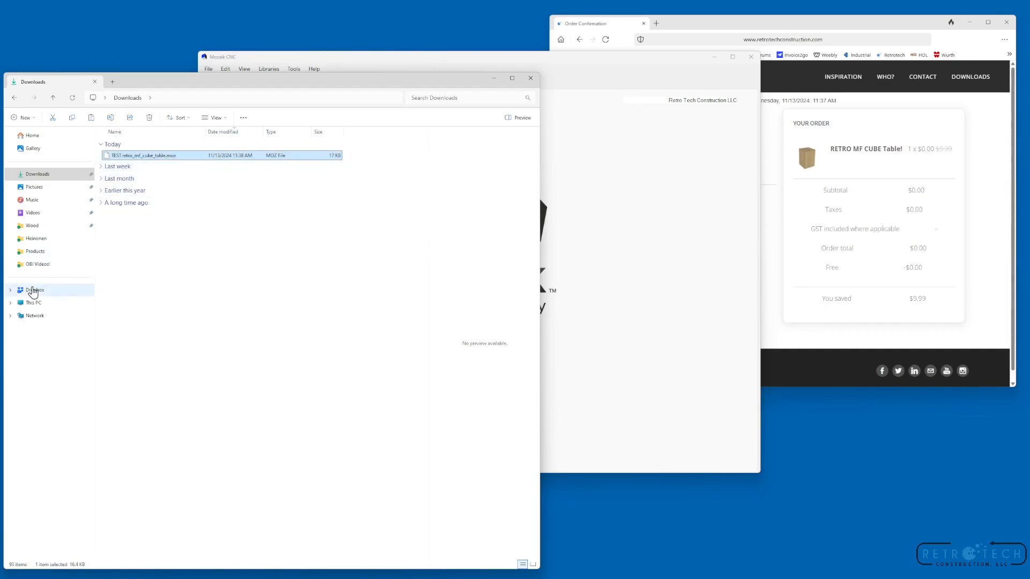
click(35, 290)
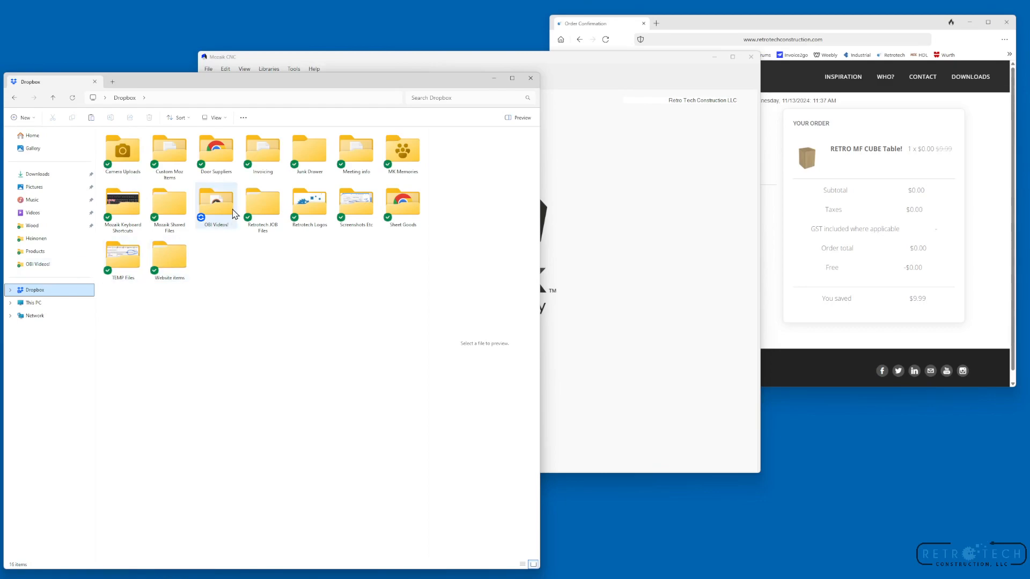
double_click(169, 200)
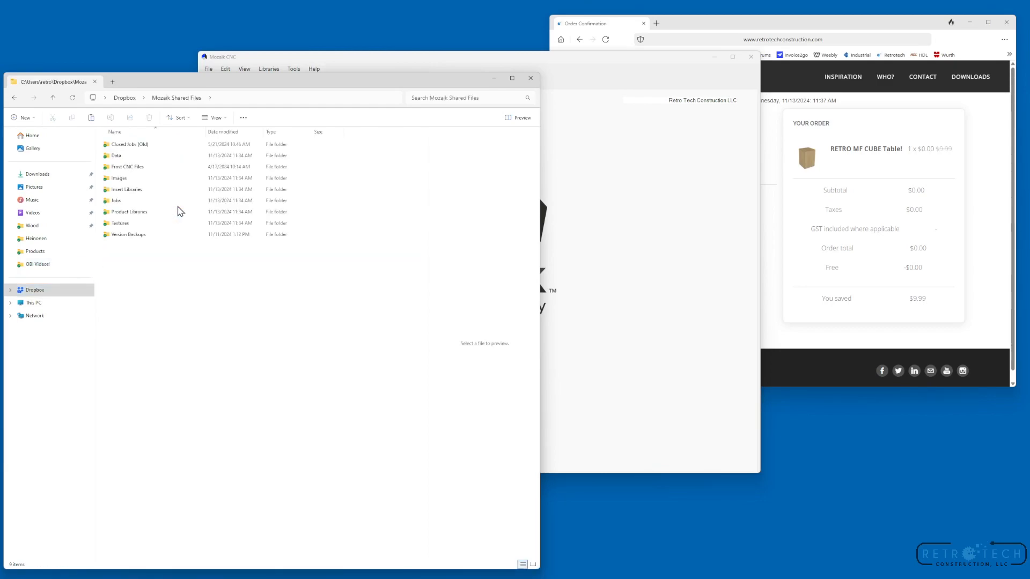
click(129, 211)
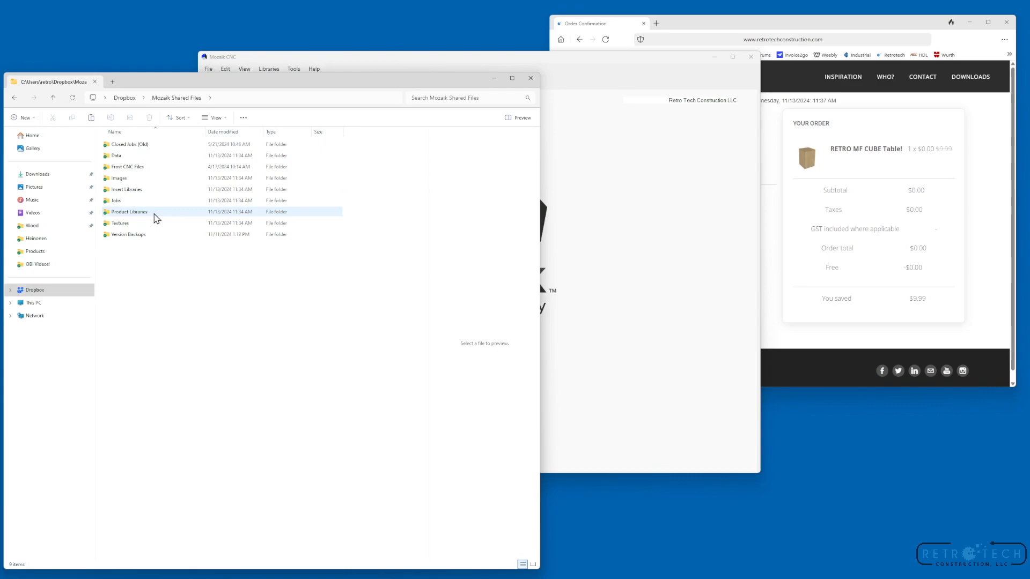
click(129, 211)
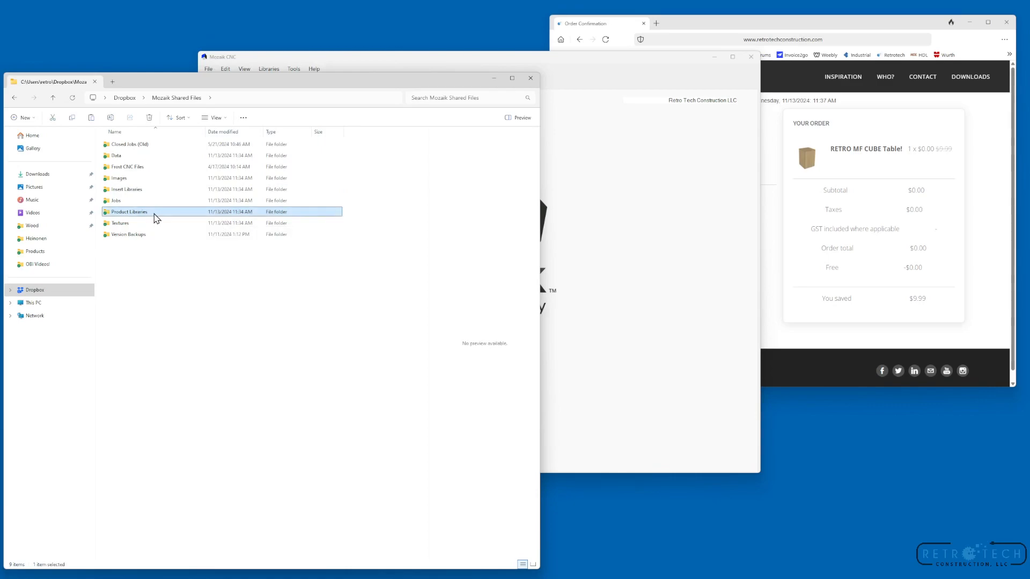
double_click(129, 211)
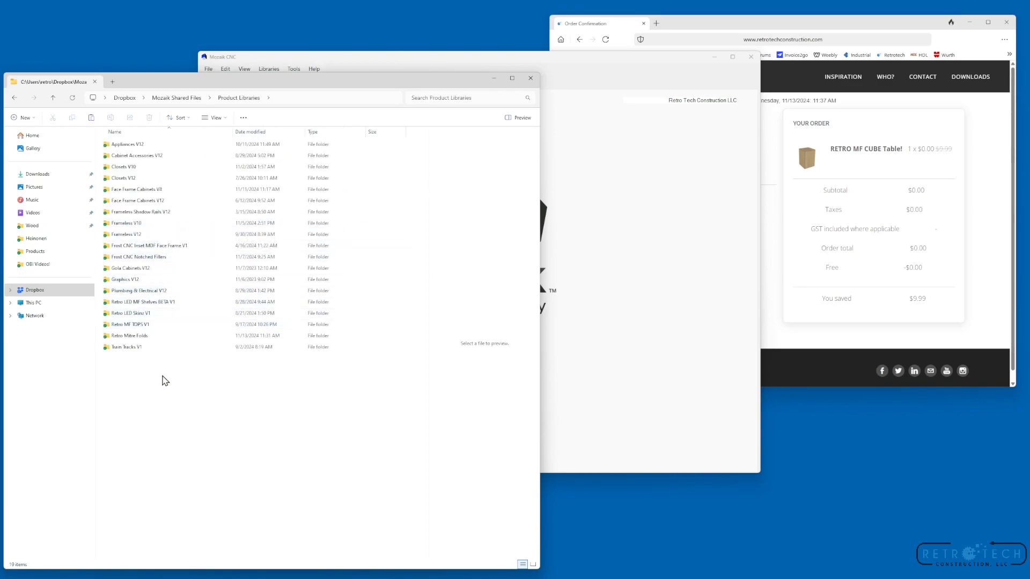
Enter the Retro Mitre Folds Products folder and group files by type to locate TEST retro_mf_cube_table.mosz.
click(128, 336)
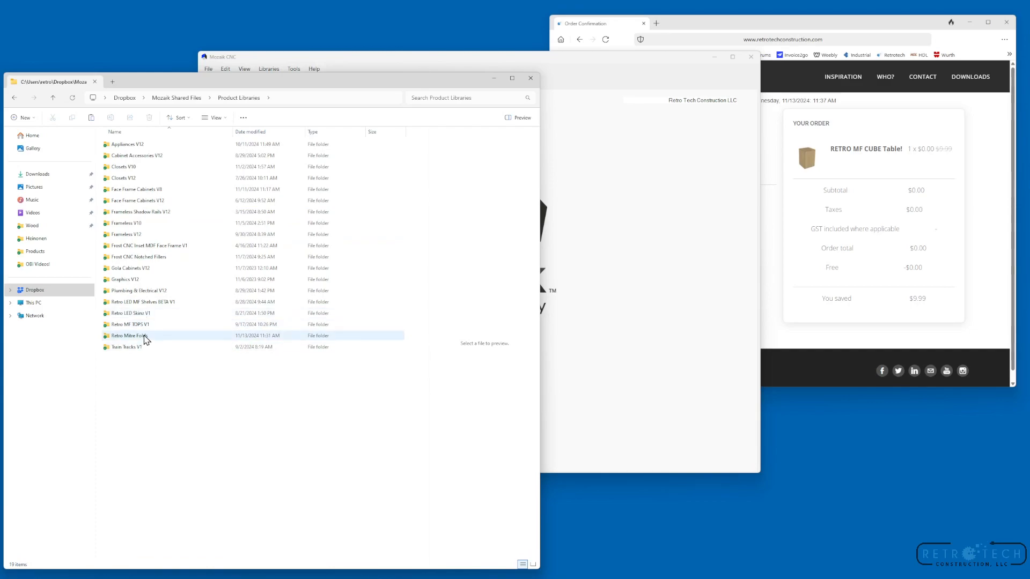
double_click(128, 336)
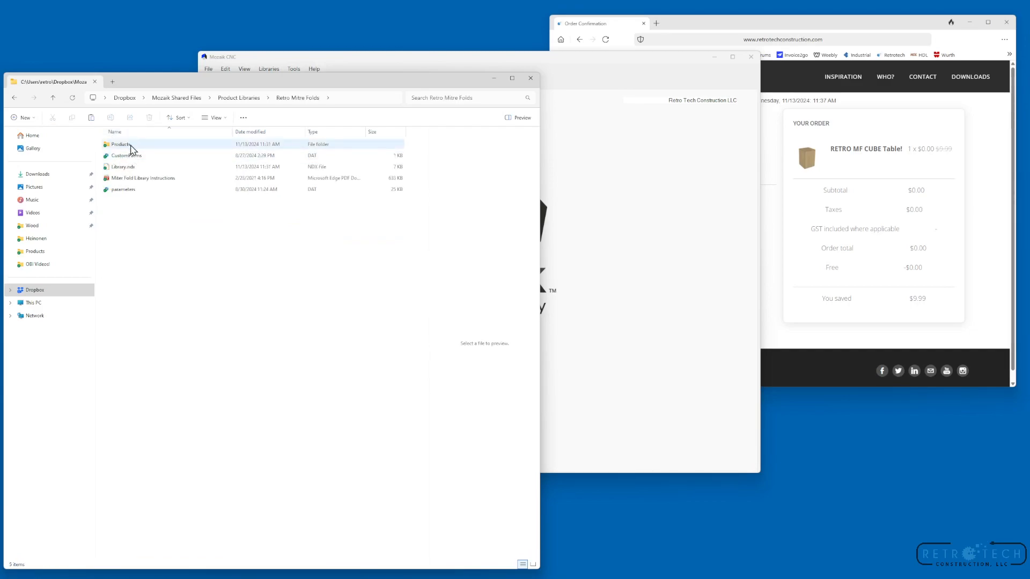
double_click(119, 144)
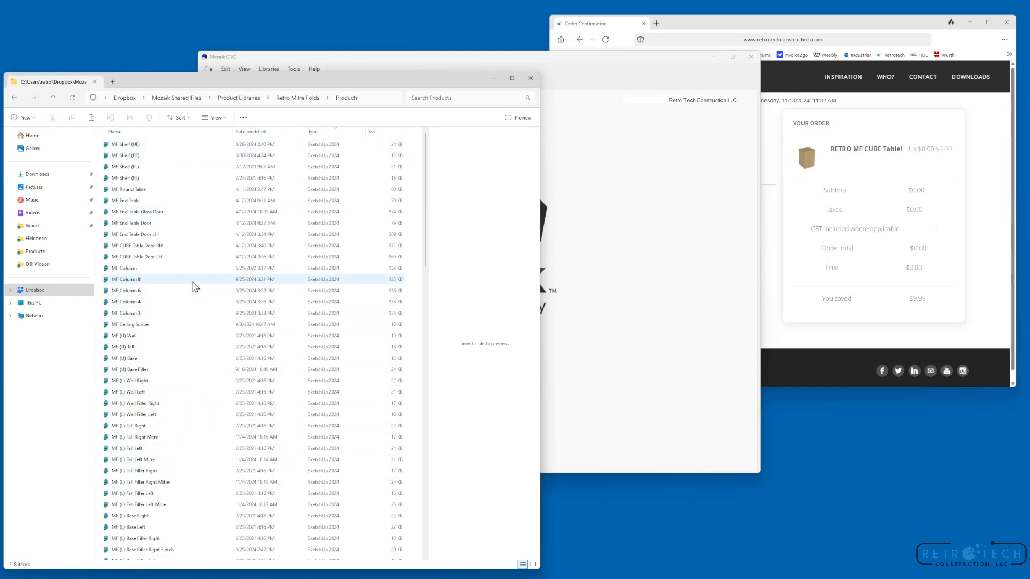
mouse_move(198, 283)
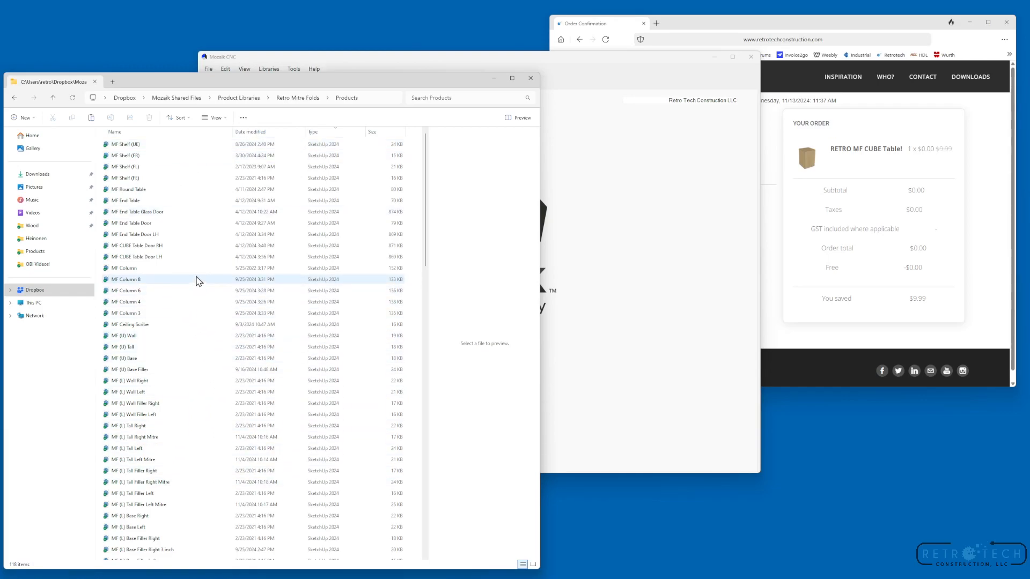
right_click(203, 288)
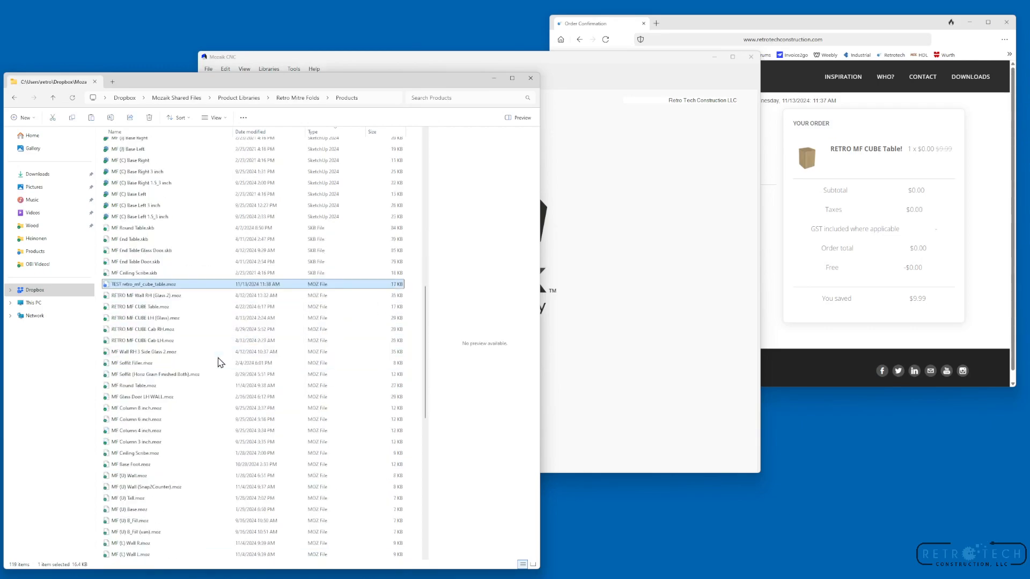
mouse_move(164, 285)
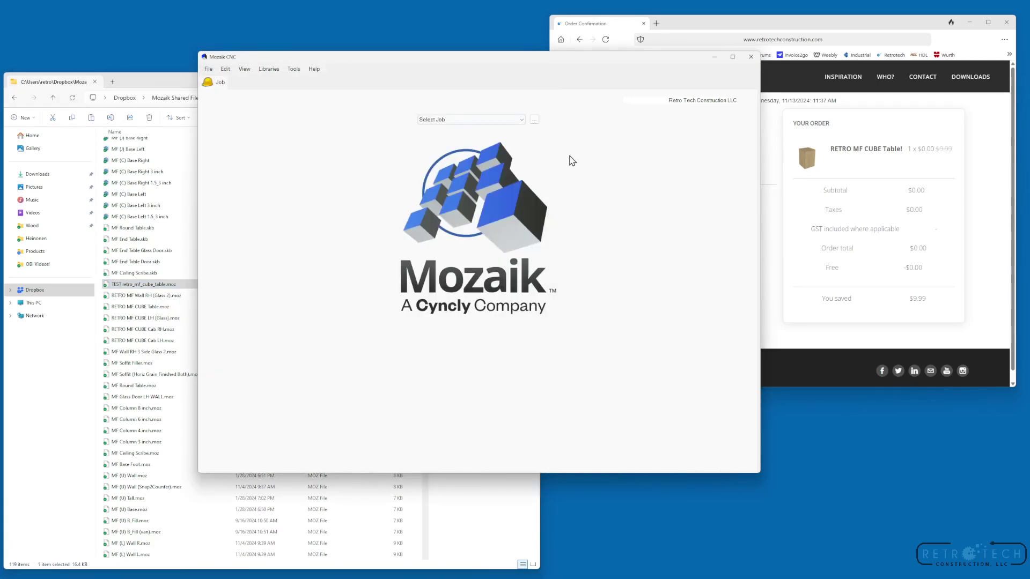
mouse_move(268, 68)
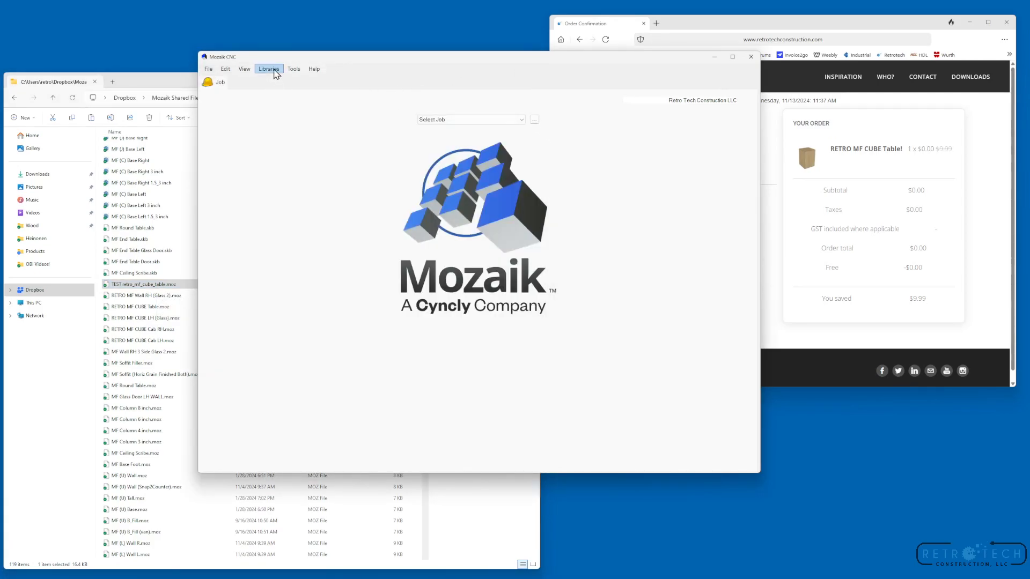
Bring up the Product Editor via Libraries > Products and select the Retro Mitre Folds library.
click(268, 69)
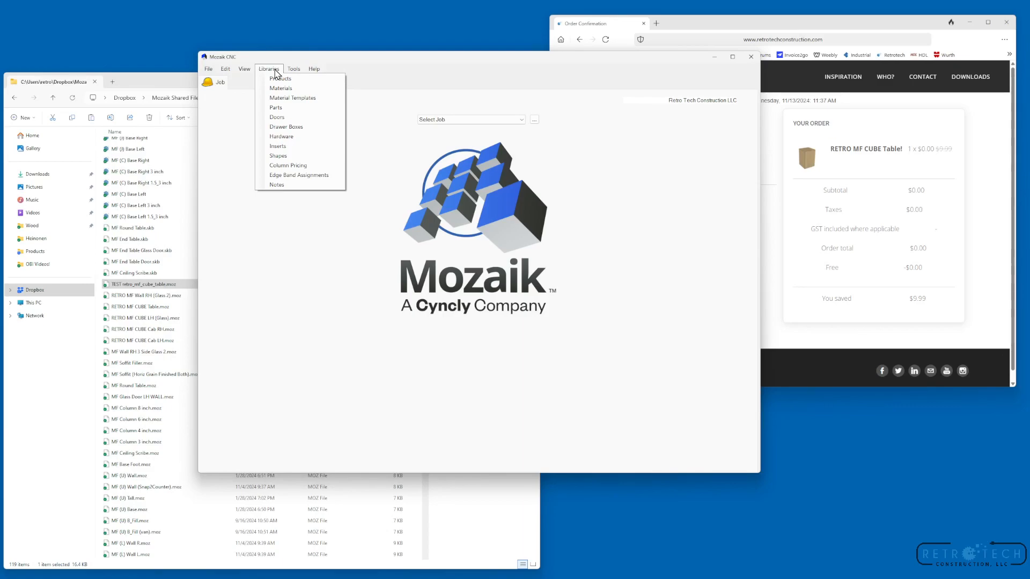
click(280, 78)
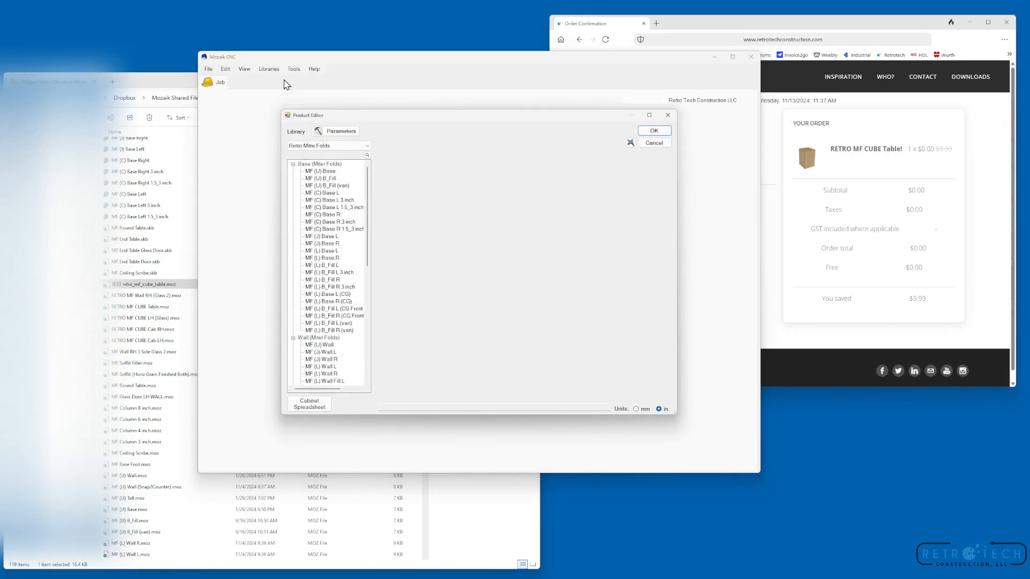
click(367, 145)
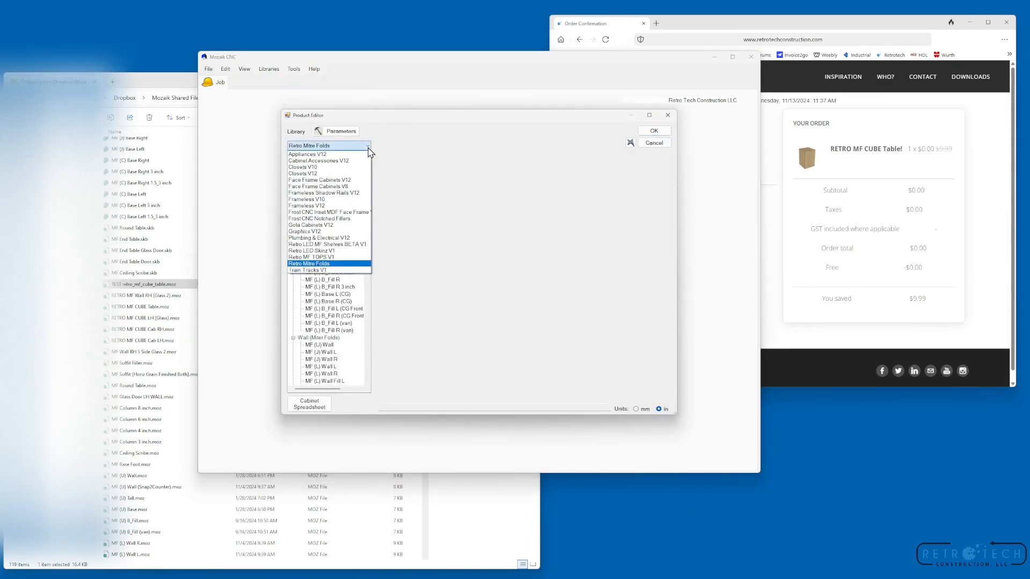
mouse_move(315, 168)
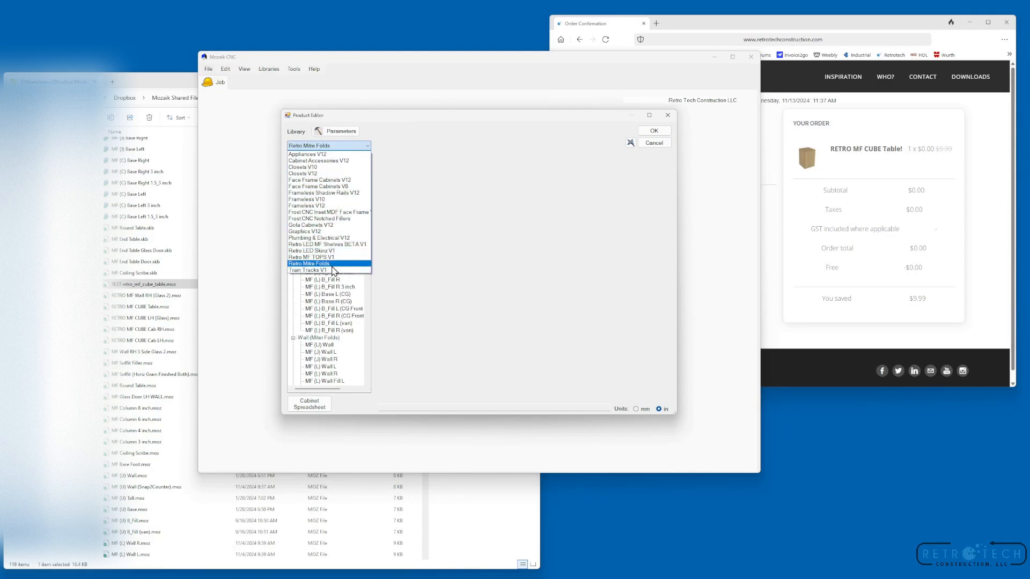
click(315, 264)
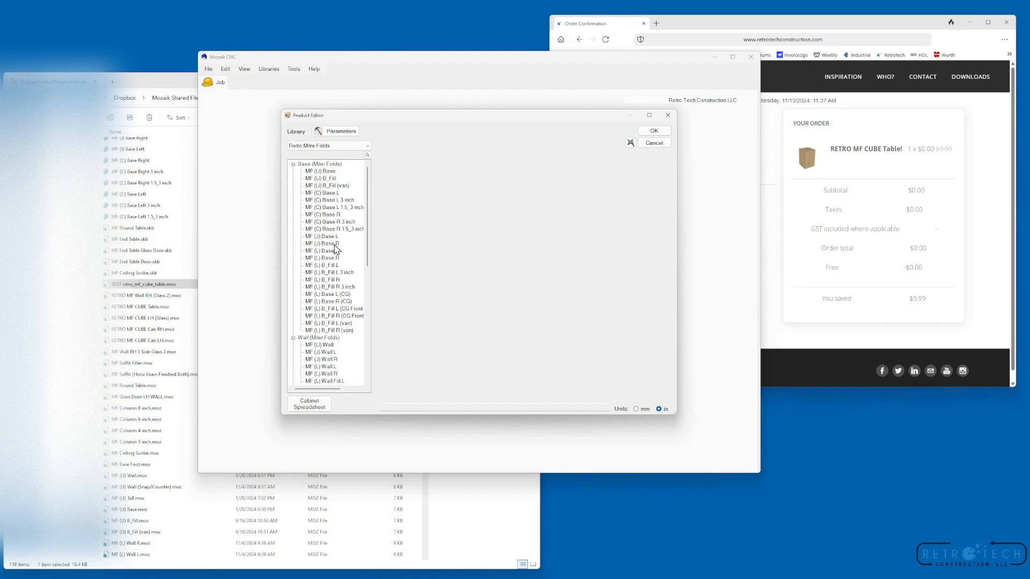
scroll(down, 3)
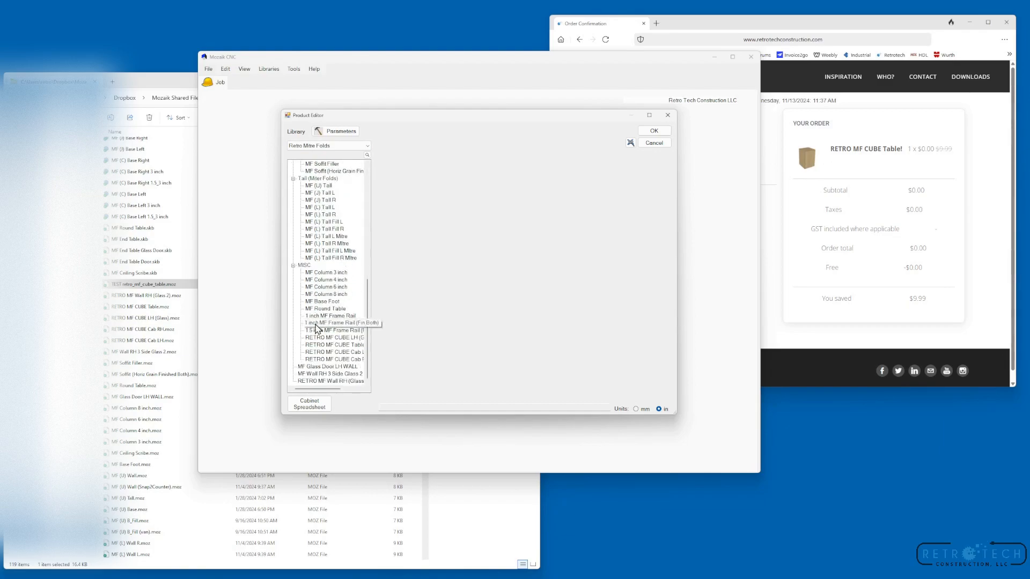
Create a new product by importing TEST retro_mf_cube_table.mosz, giving a 12 x 18 x 12 cabinet.
right_click(302, 265)
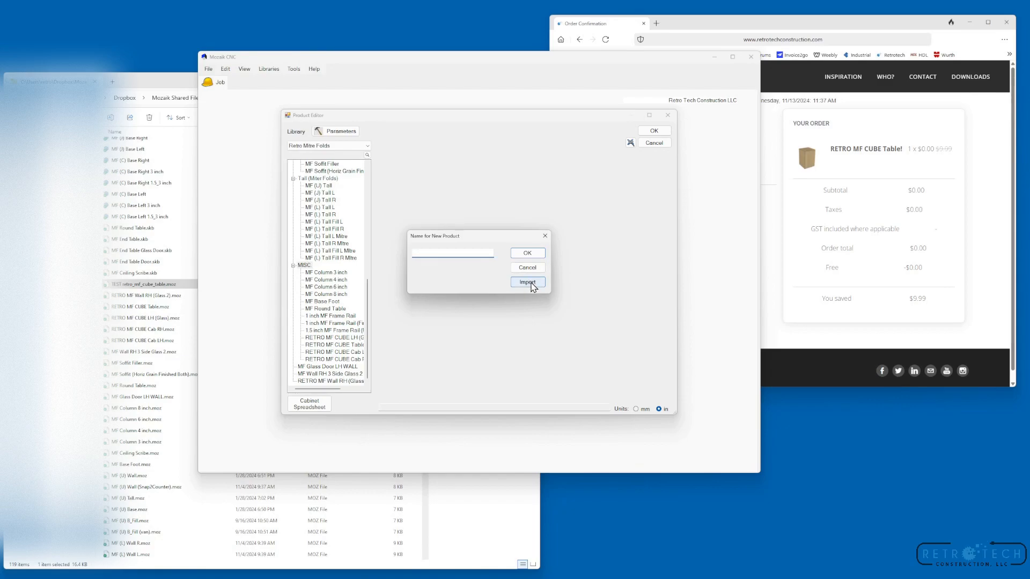
click(527, 282)
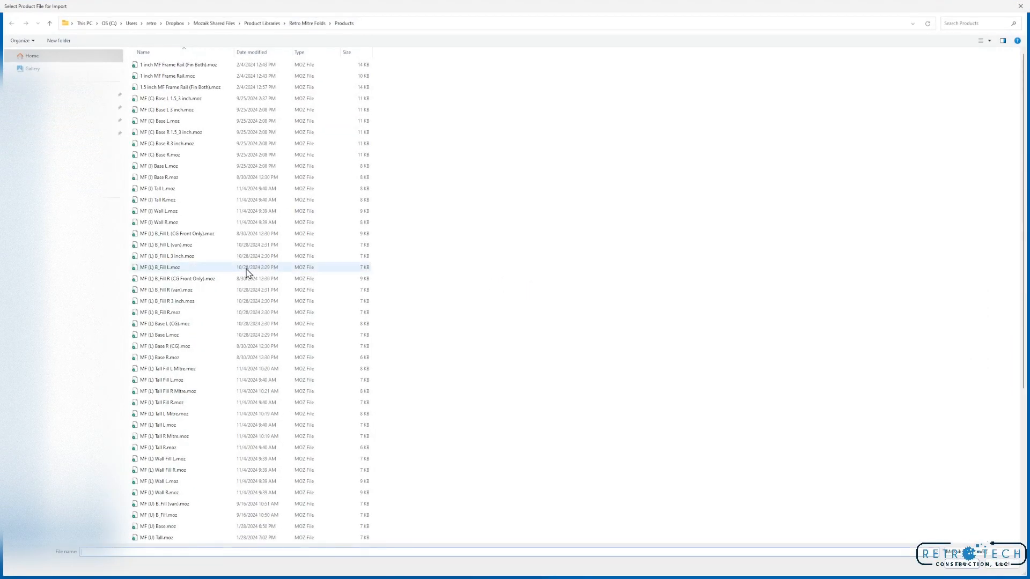
scroll(down, 3)
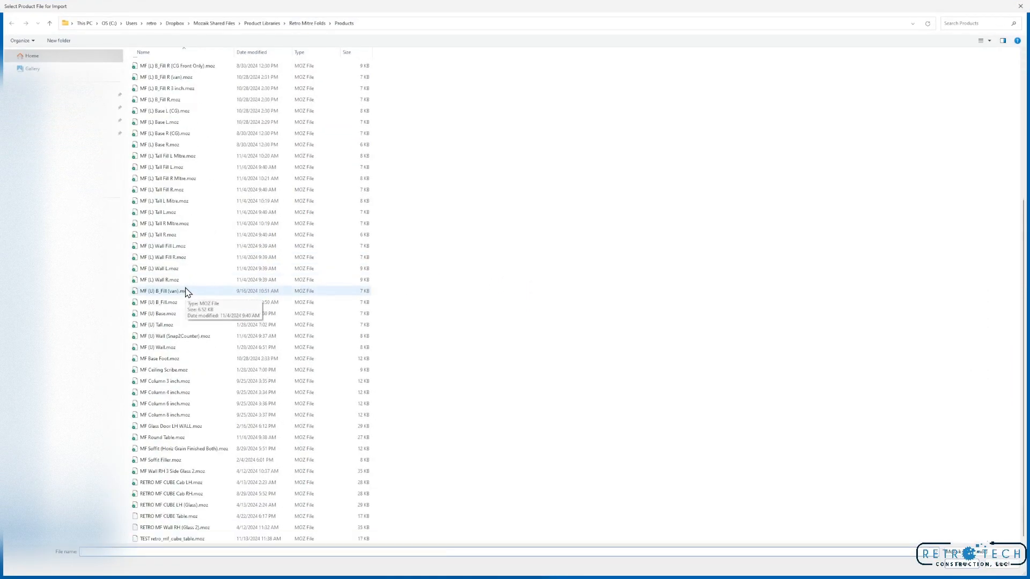
mouse_move(192, 481)
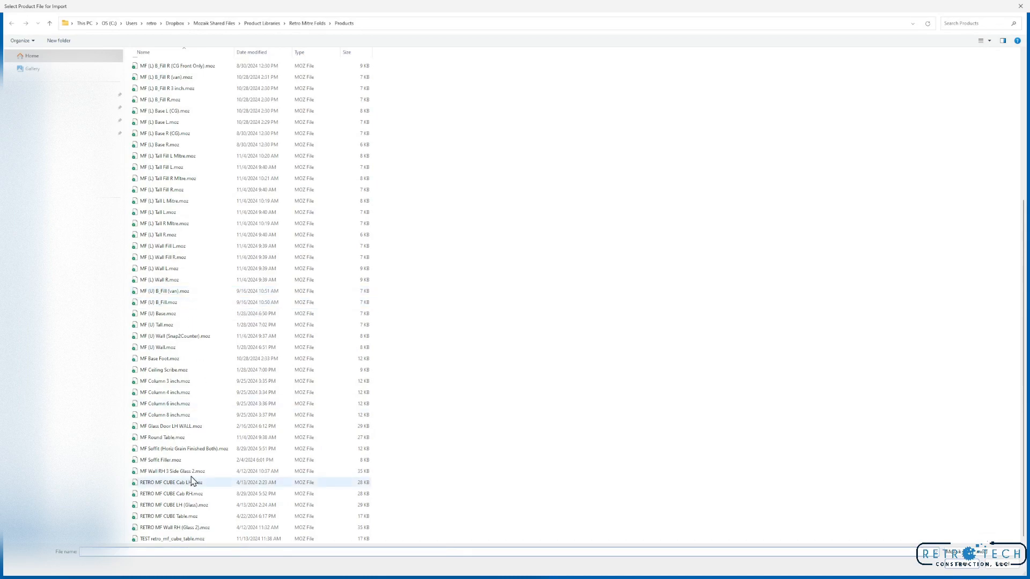
mouse_move(184, 539)
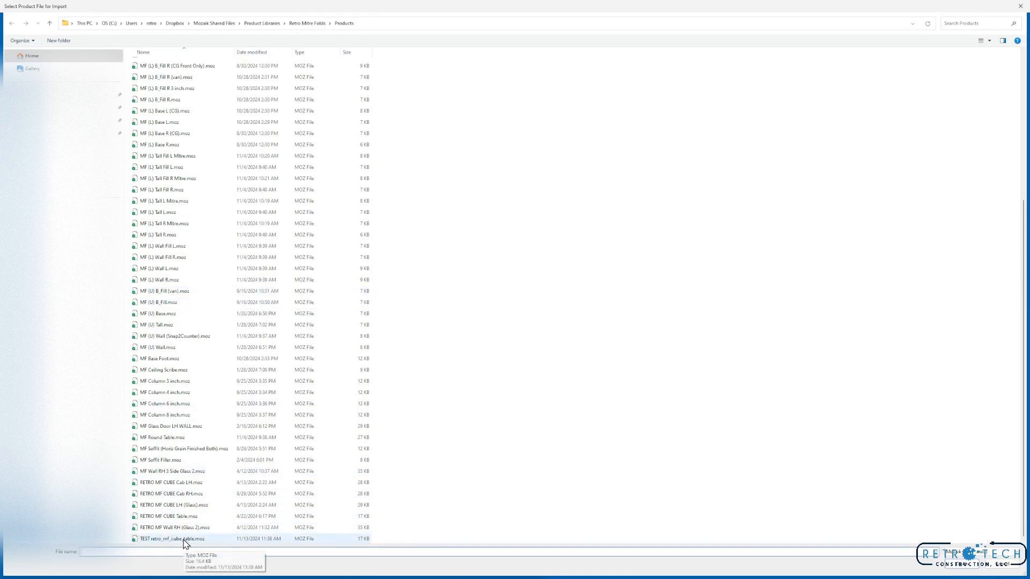
double_click(174, 538)
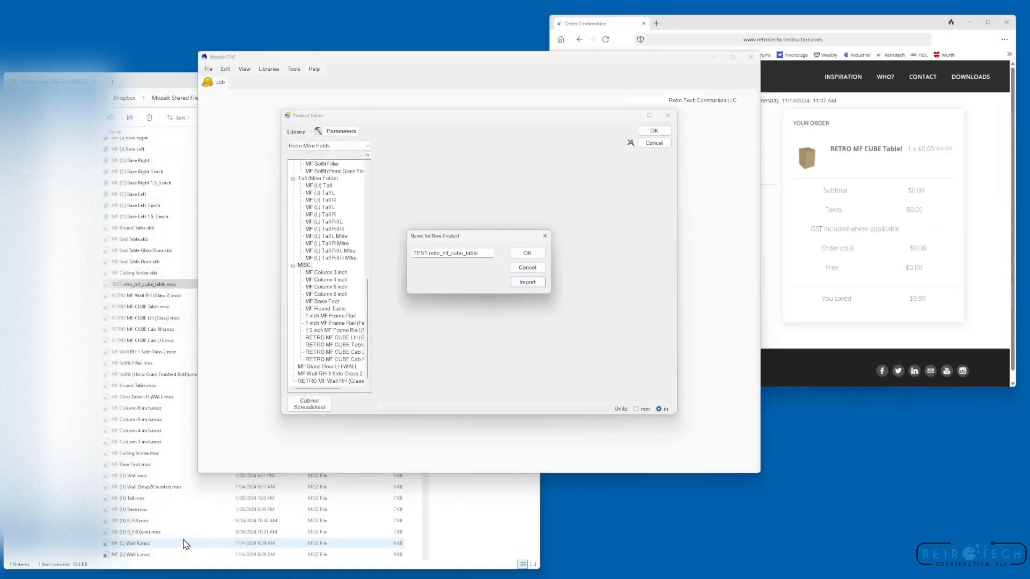
mouse_move(411, 377)
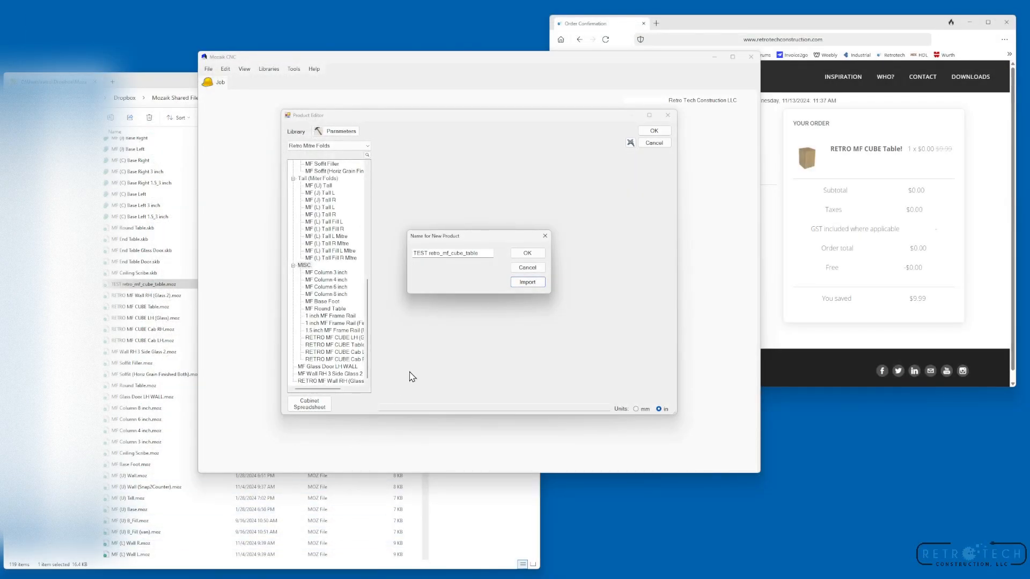
mouse_move(480, 309)
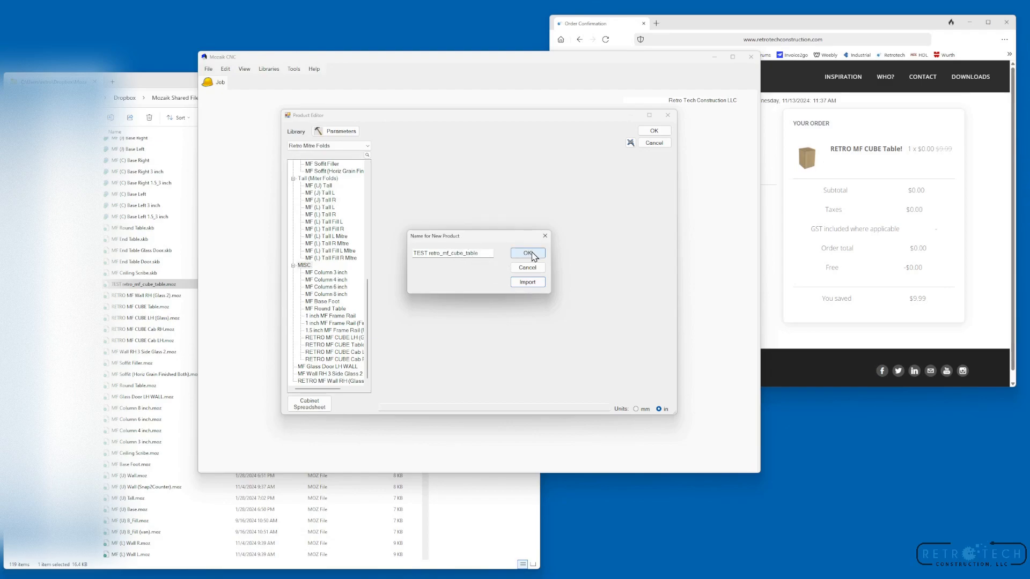
click(527, 253)
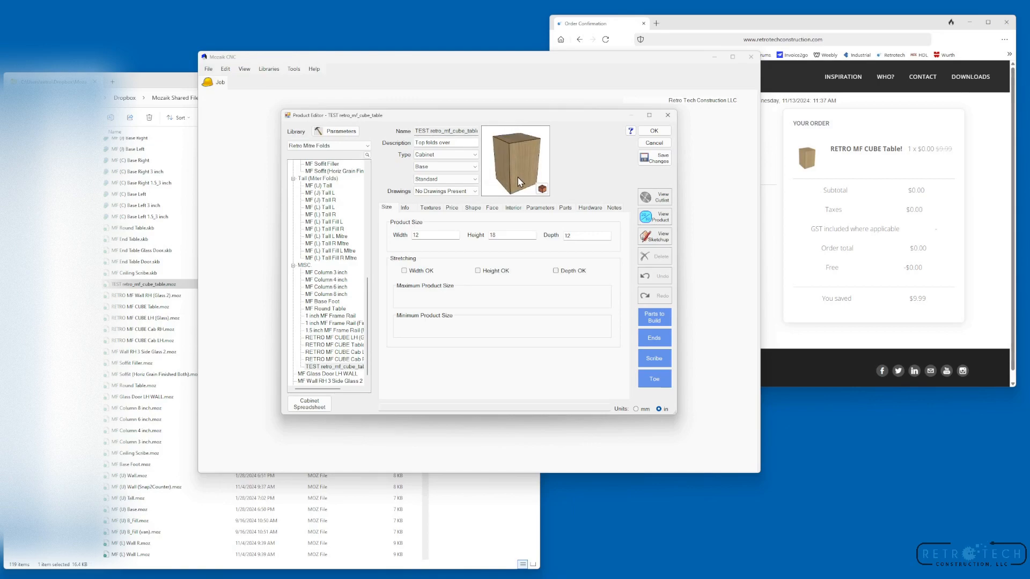
Inspect the MF CUBE Table part's folded outline shape from the Parts list, leaving it unchanged.
click(566, 208)
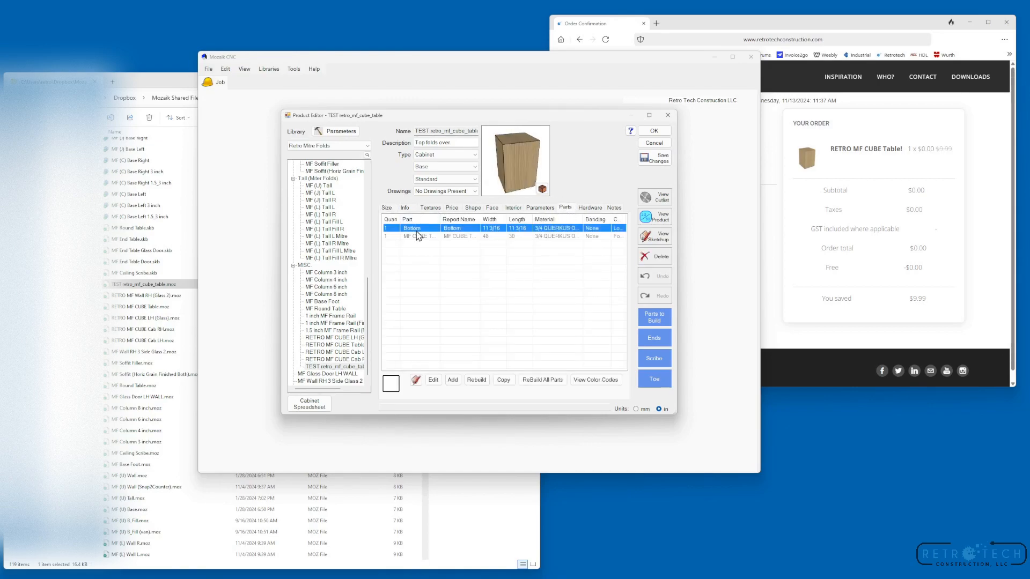
double_click(415, 236)
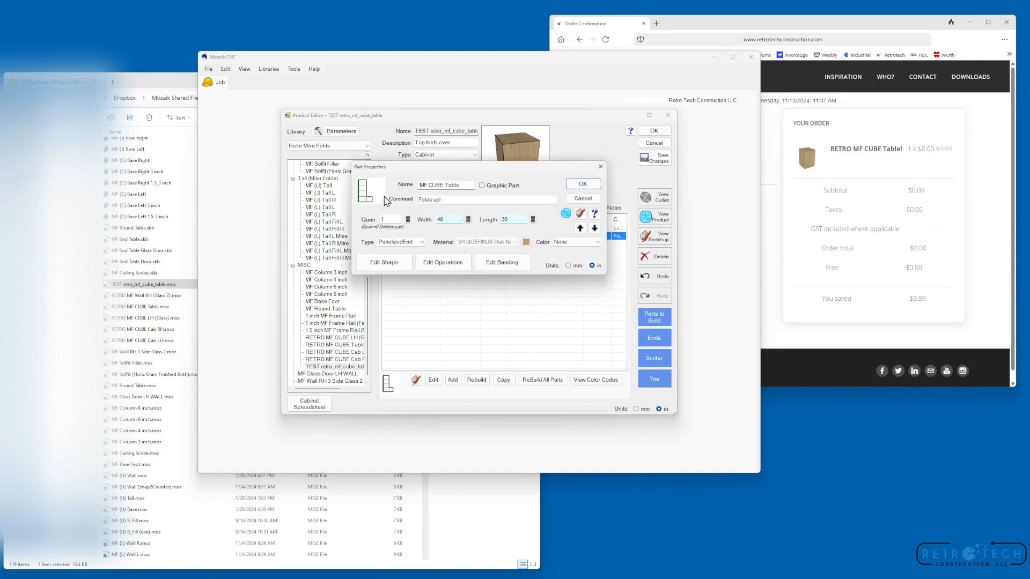
click(384, 261)
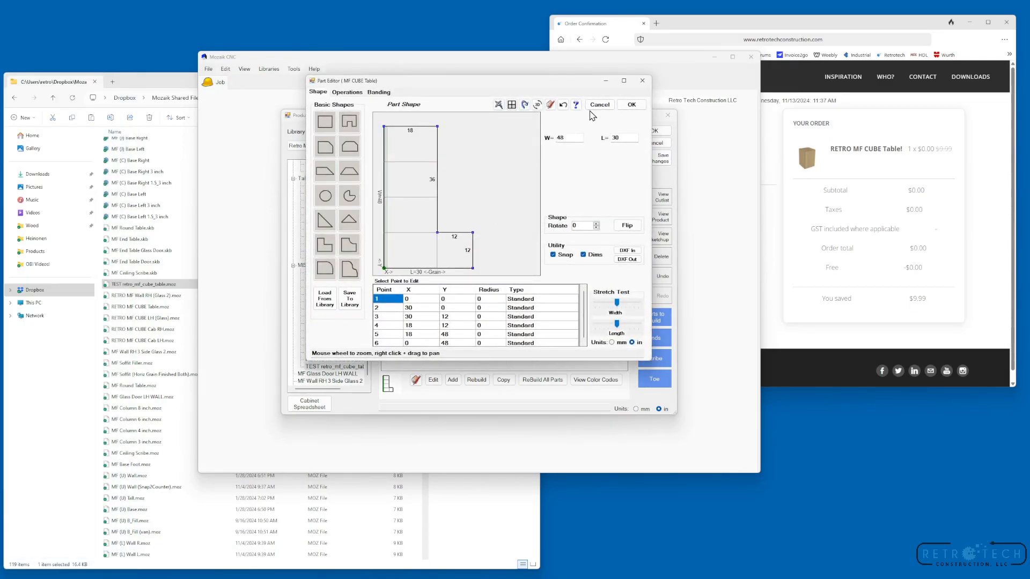
click(538, 105)
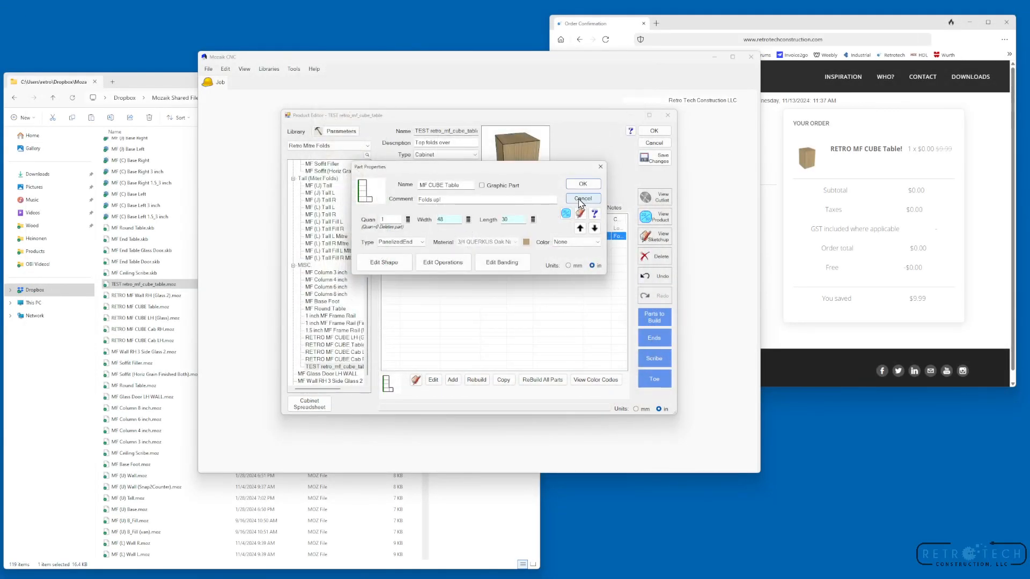
Cancel the part properties and accept the Product Editor to return to the start screen.
click(581, 199)
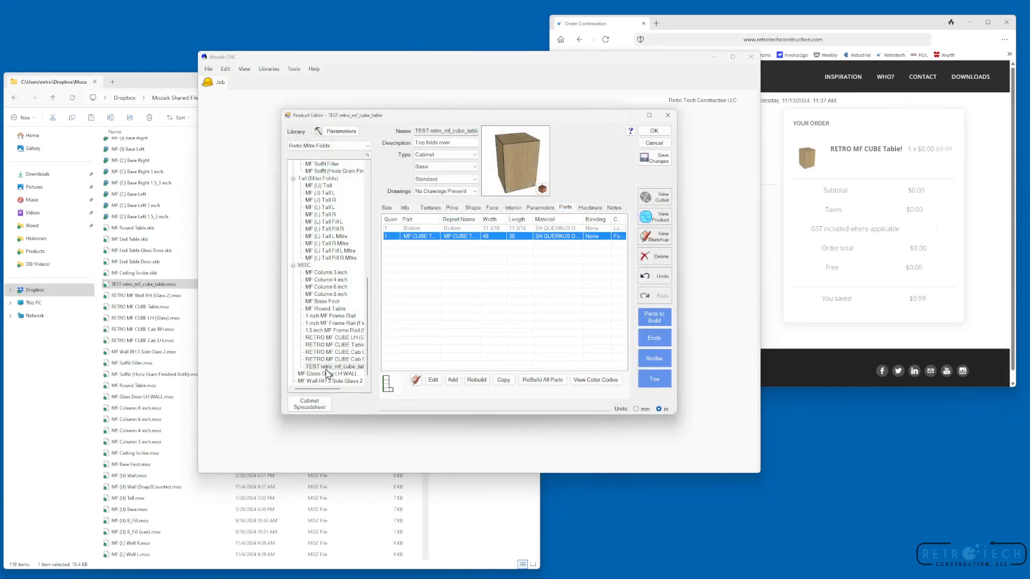
right_click(335, 366)
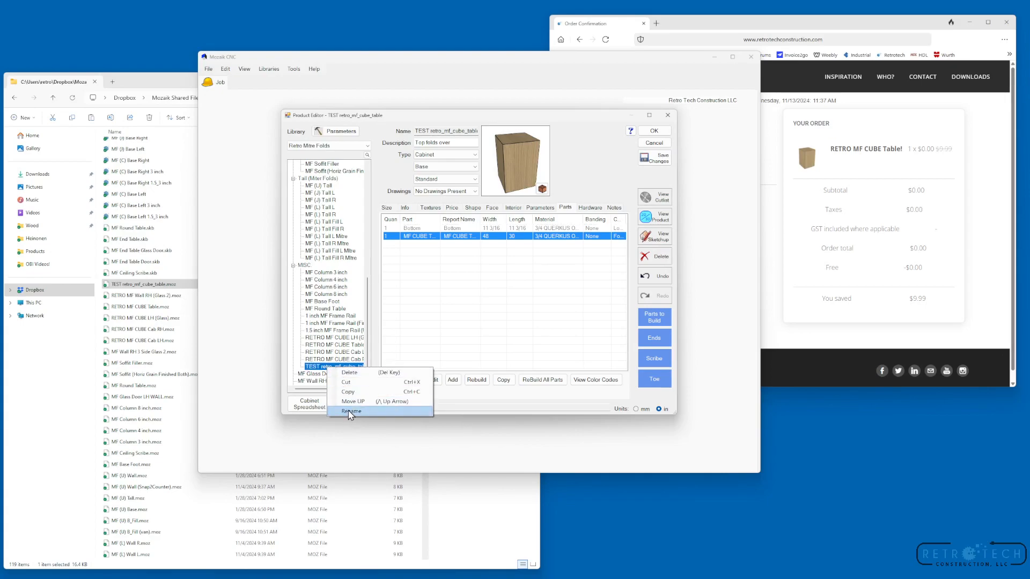
mouse_move(650, 133)
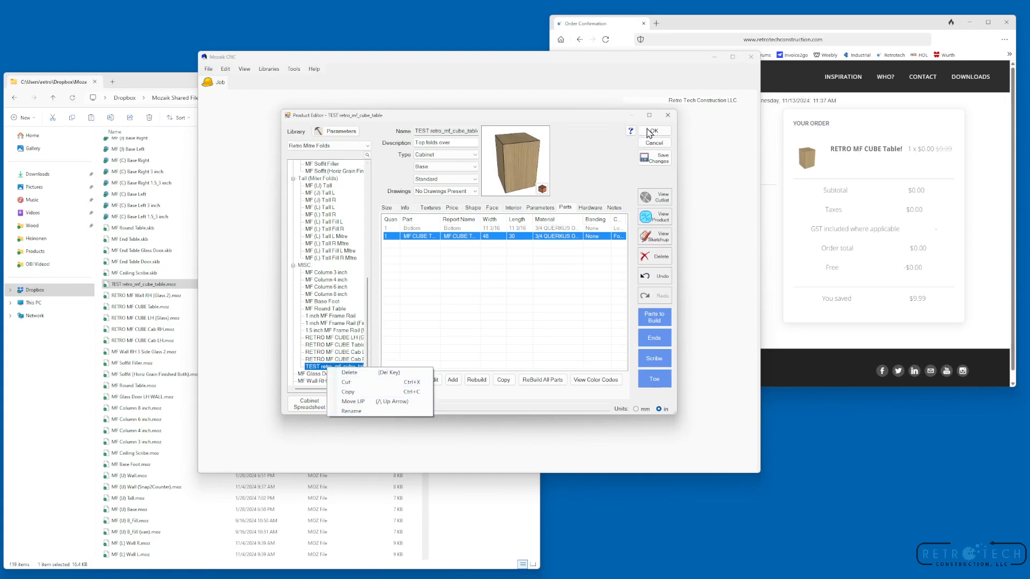
click(653, 131)
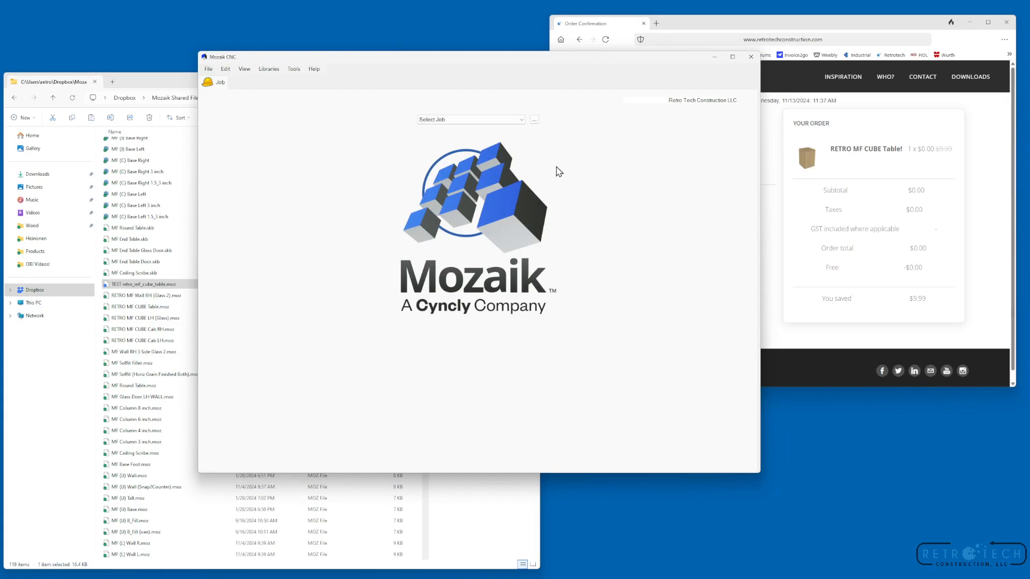